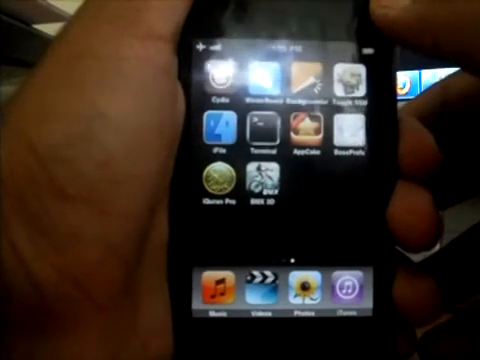
scroll(left, 3)
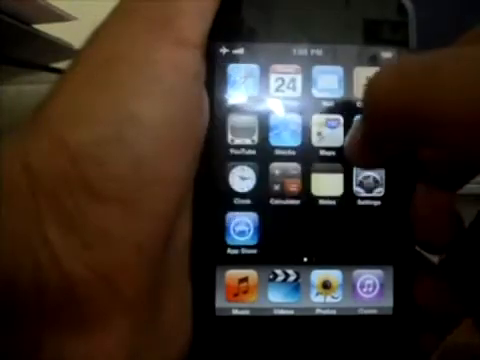
scroll(left, 3)
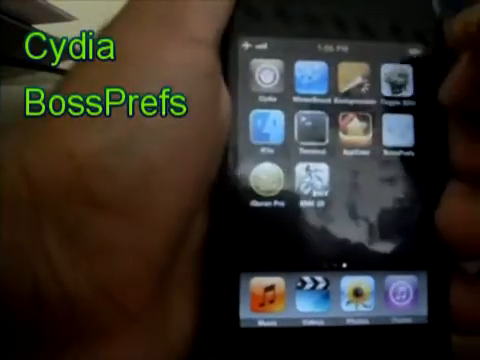
scroll(left, 3)
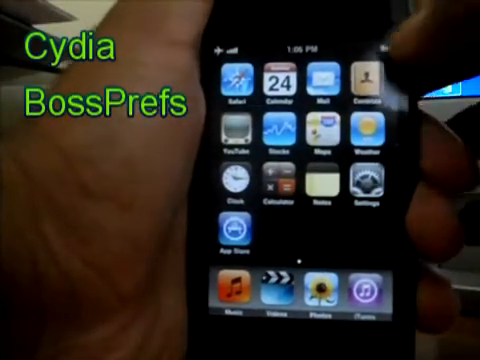
scroll(left, 3)
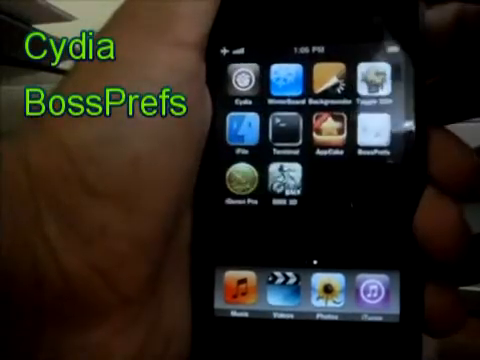